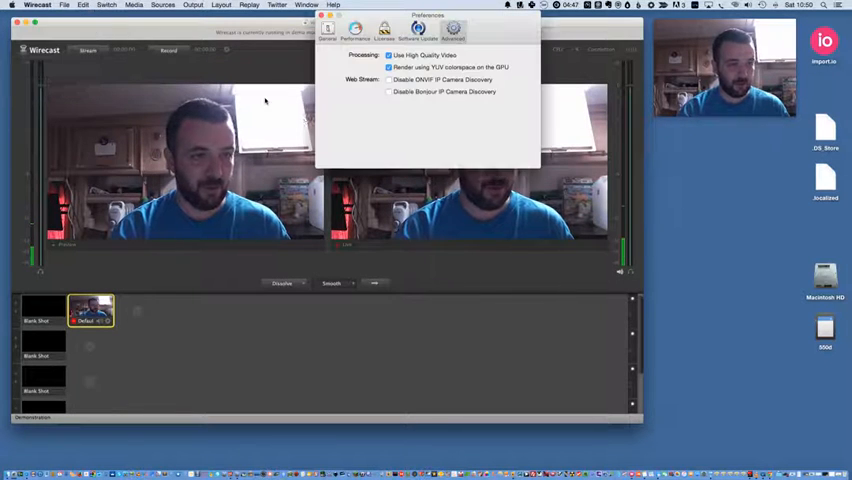
# Check Wirecast's Software Update preferences, confirming this copy is up to date
pyautogui.click(418, 30)
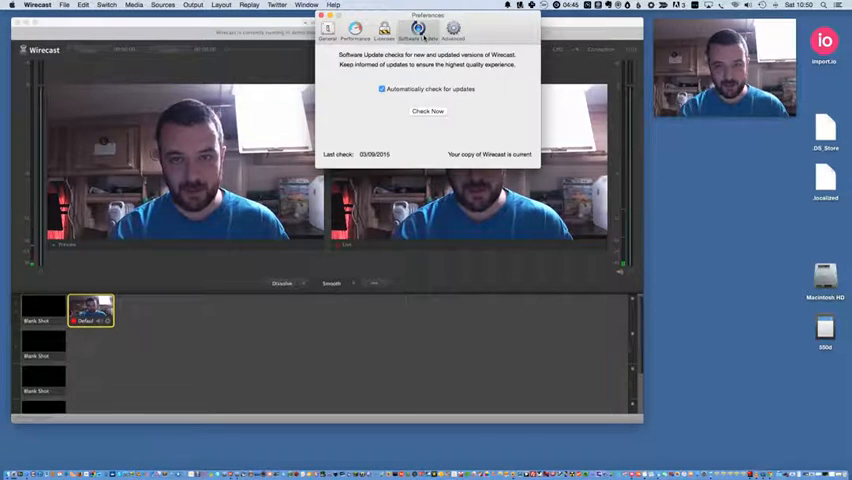
pyautogui.click(384, 28)
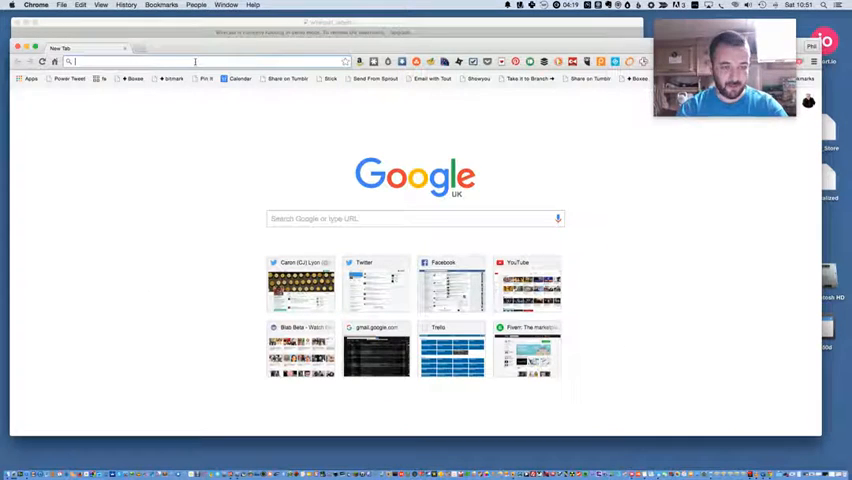
pyautogui.write('https://blab.im')
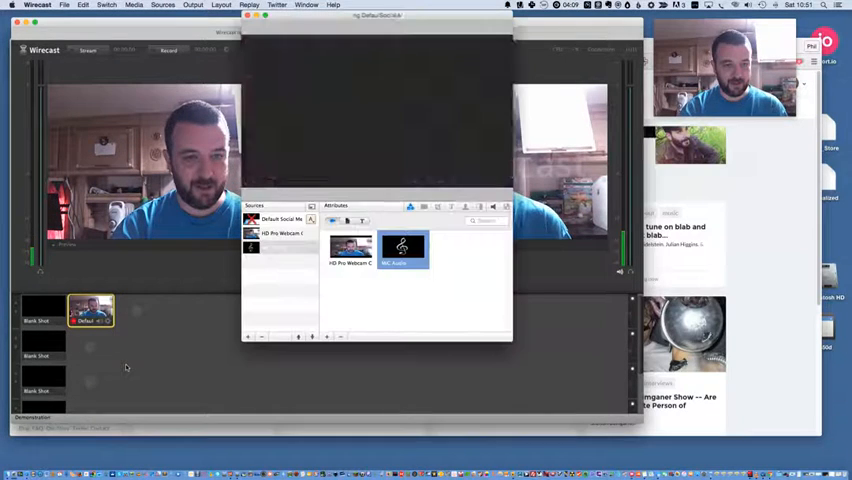
# Add the Royal Two Box title to the Default Social Media shot, above the HD Pro Webcam layer
pyautogui.click(280, 219)
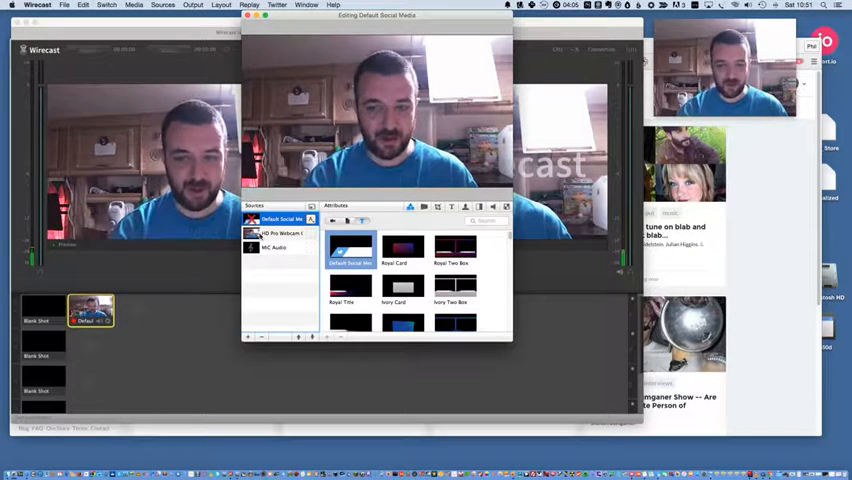
pyautogui.click(275, 247)
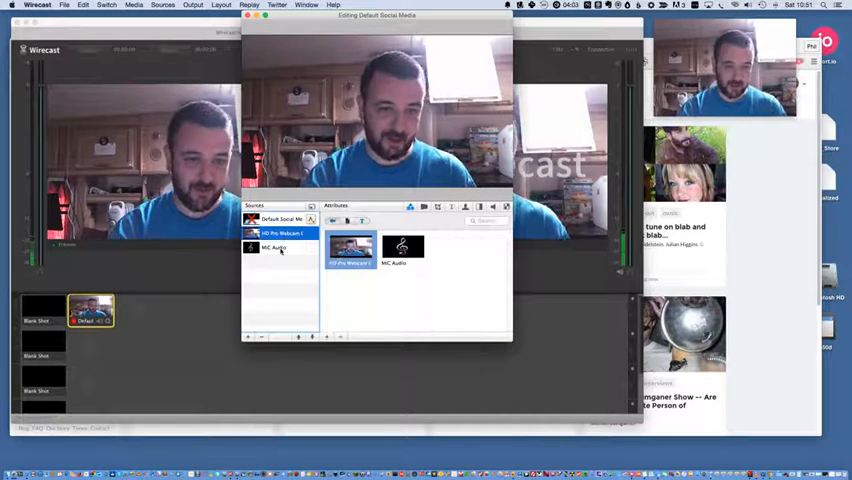
pyautogui.click(275, 248)
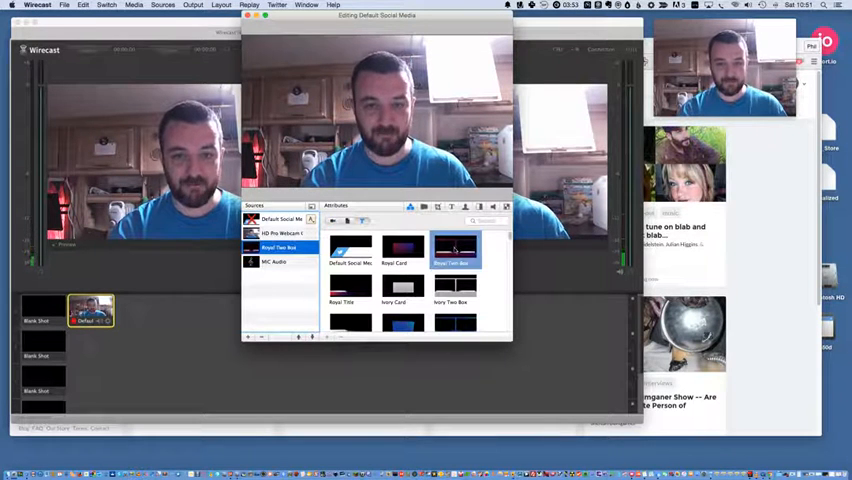
pyautogui.click(281, 233)
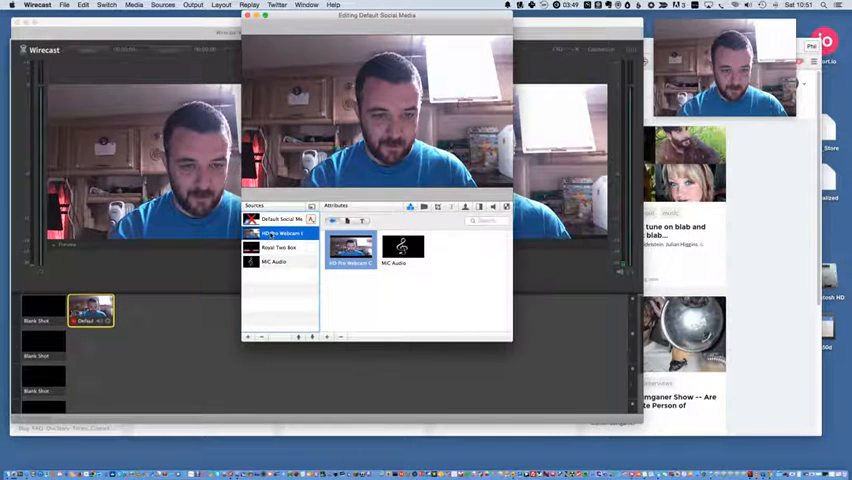
pyautogui.click(280, 233)
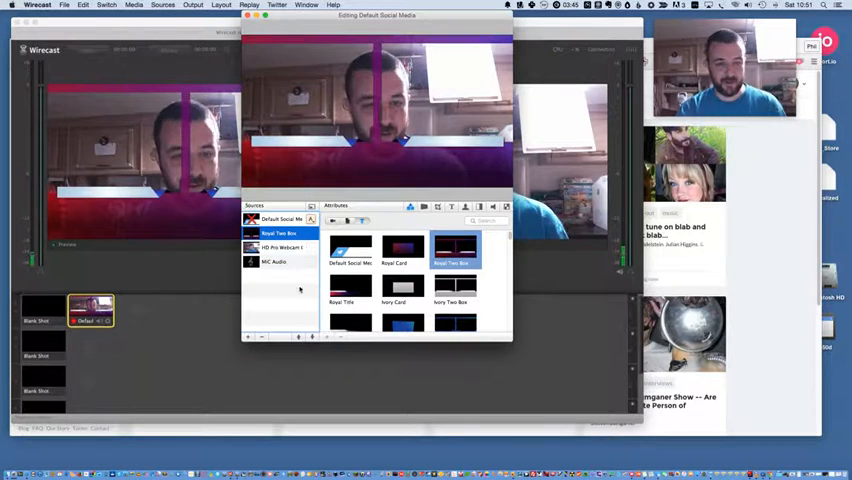
pyautogui.click(280, 247)
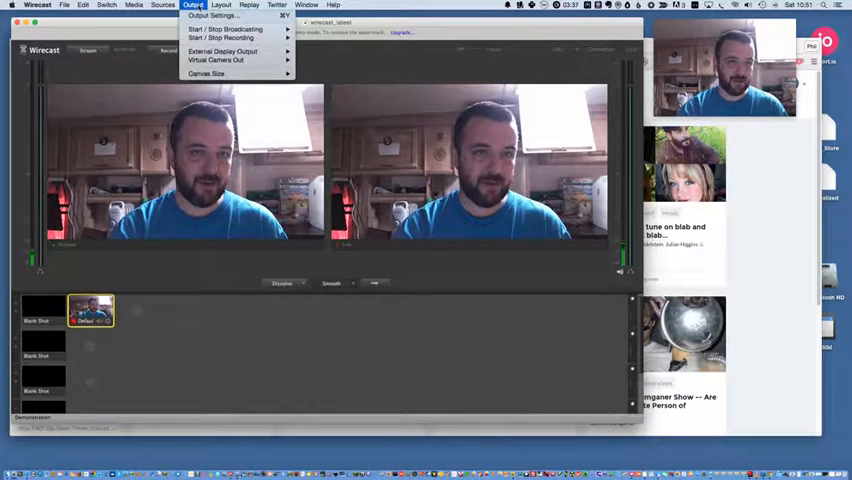
# Start Wirecast's Virtual Camera Out from the Output menu and return to Blab
pyautogui.click(249, 5)
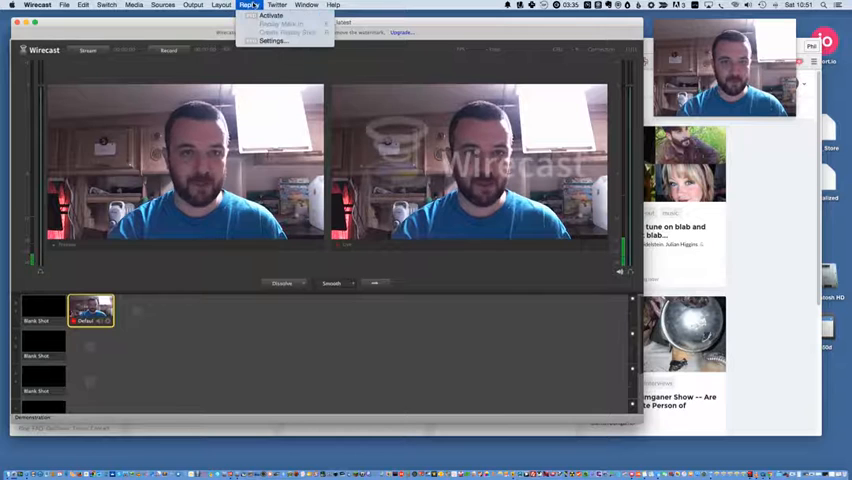
pyautogui.click(193, 5)
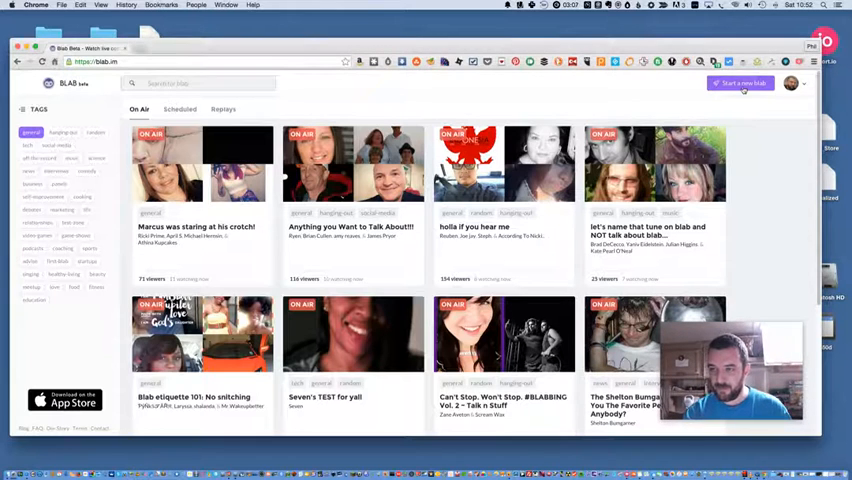
# Start a new blab titled 'testing wirecast input.'
pyautogui.click(741, 83)
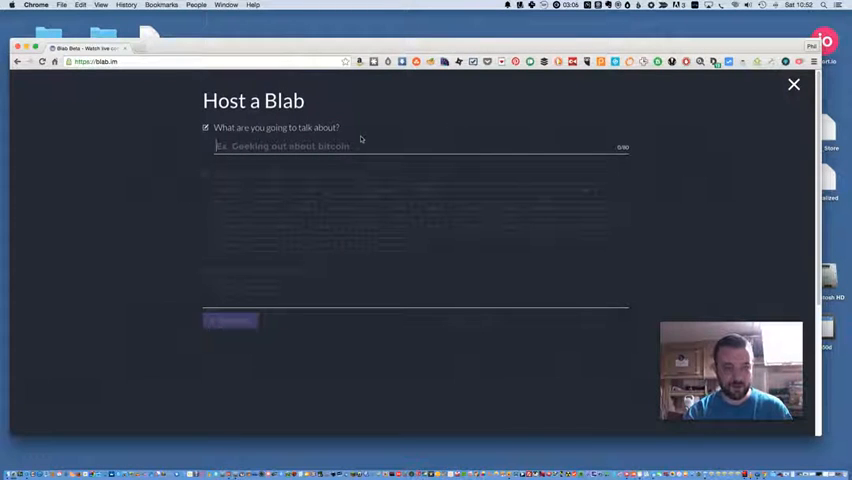
pyautogui.write('t')
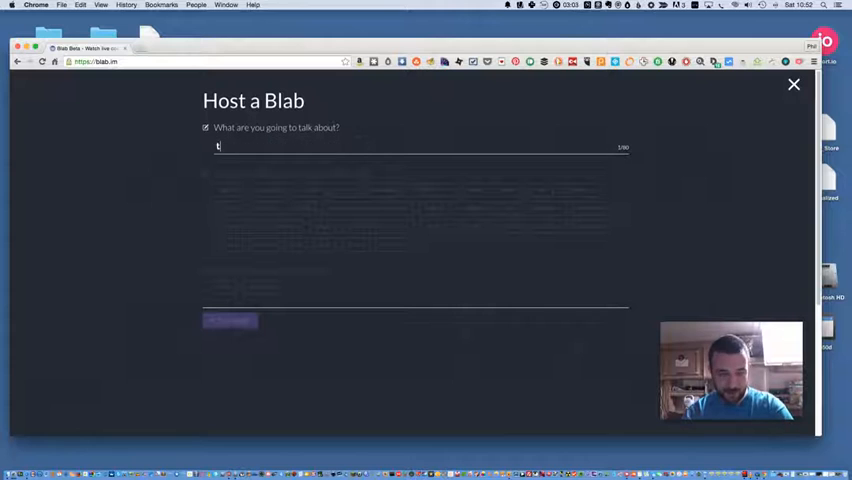
pyautogui.write('testing')
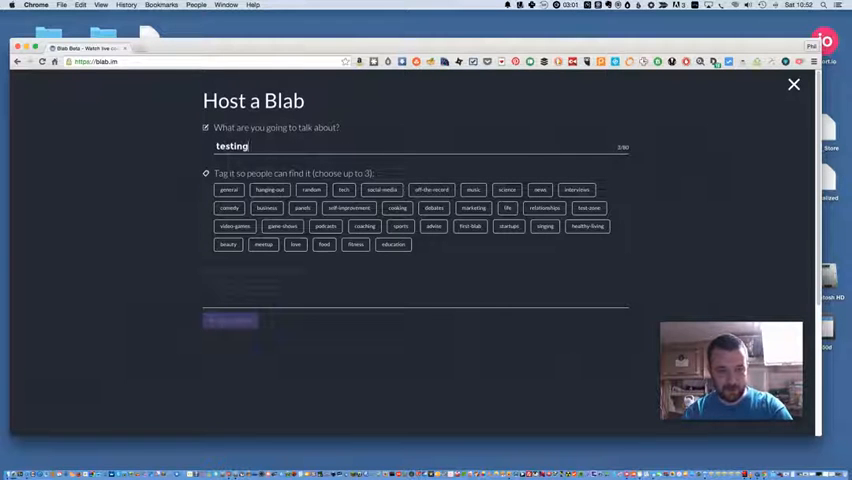
pyautogui.write('wirecast')
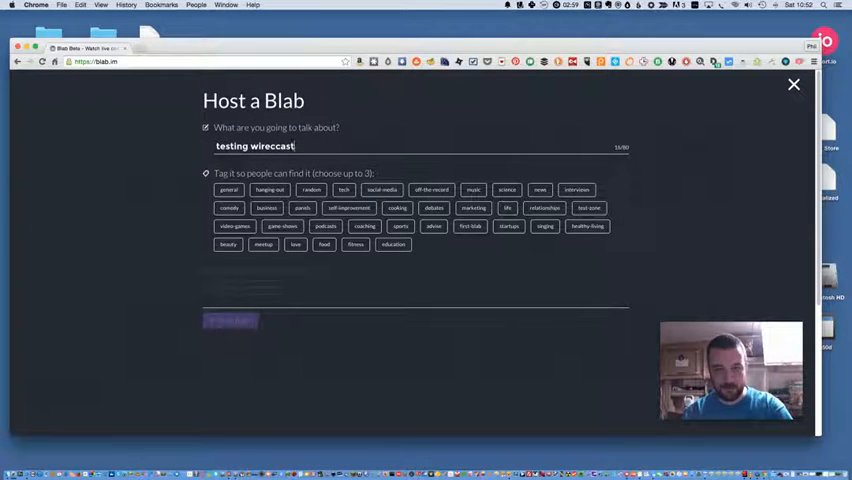
pyautogui.write('inpu')
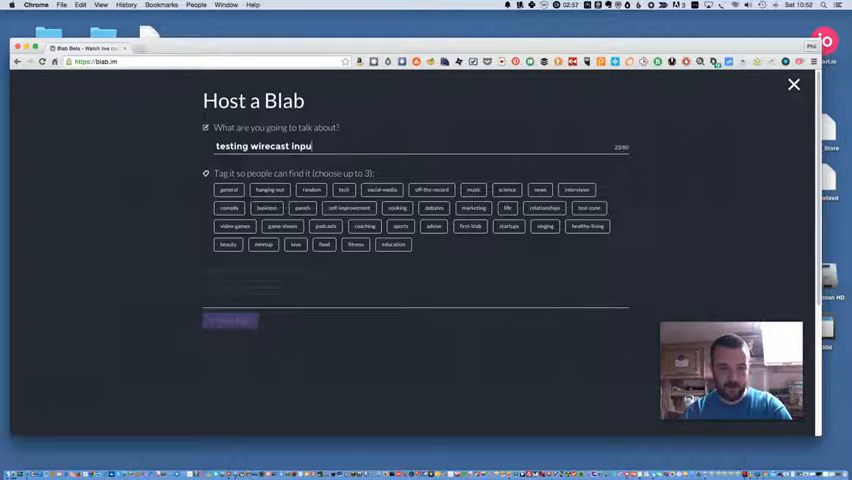
# Tag the blab general and tech, then start it going live now
pyautogui.click(228, 190)
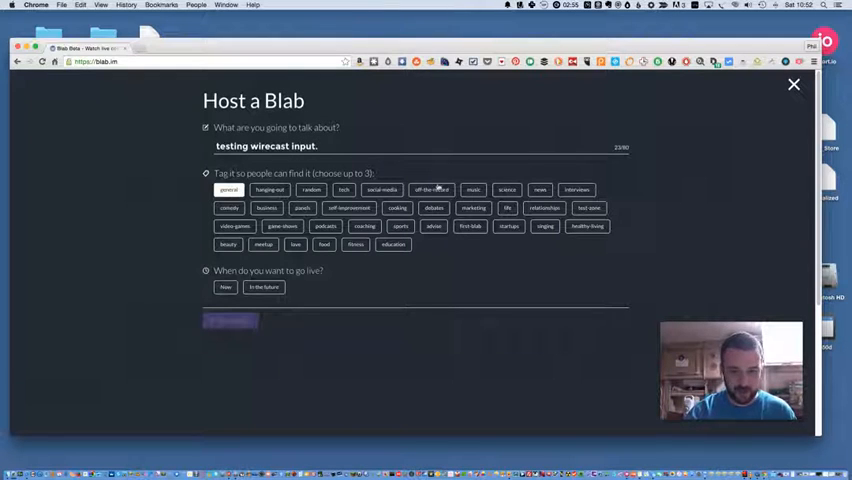
pyautogui.click(325, 225)
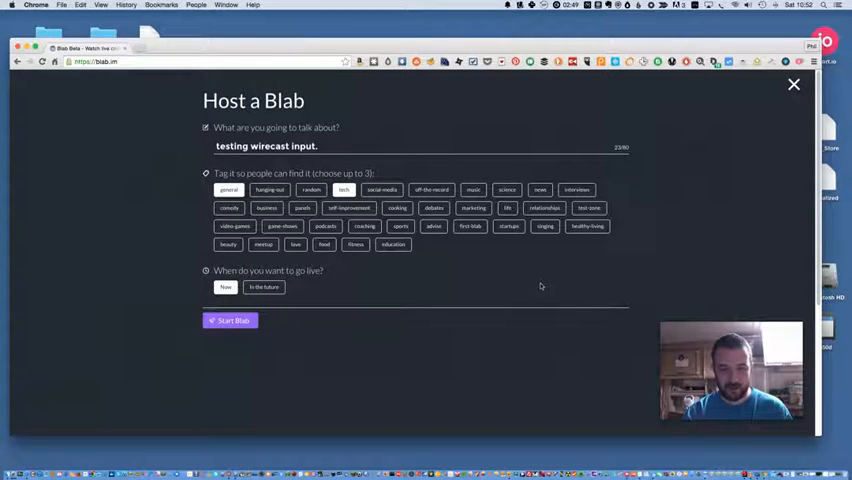
pyautogui.click(230, 320)
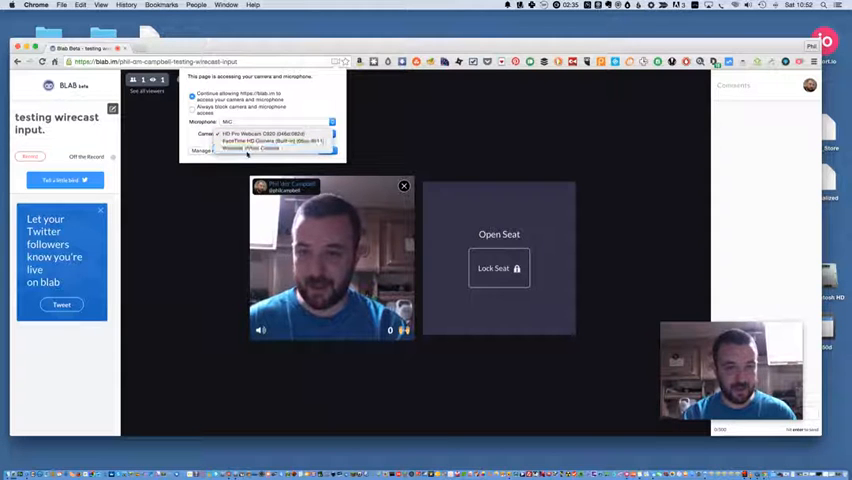
# Switch the blab camera to Wirecast Virtual Camera and confirm the settings
pyautogui.click(260, 143)
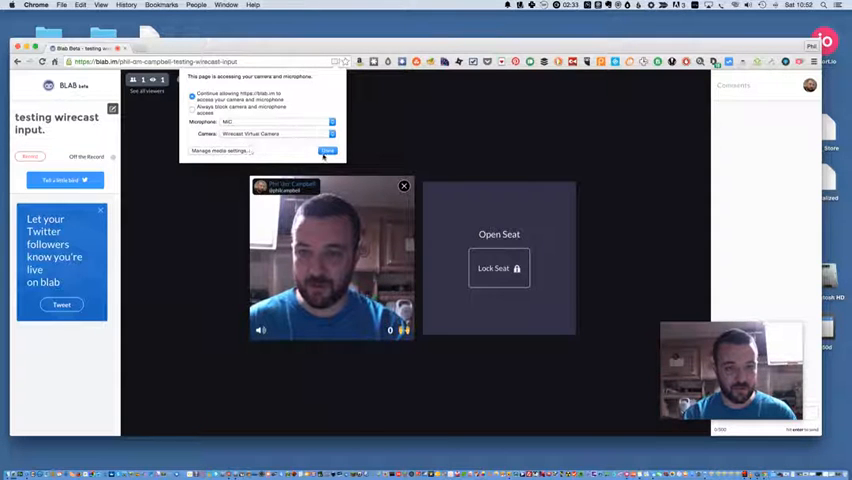
pyautogui.click(326, 150)
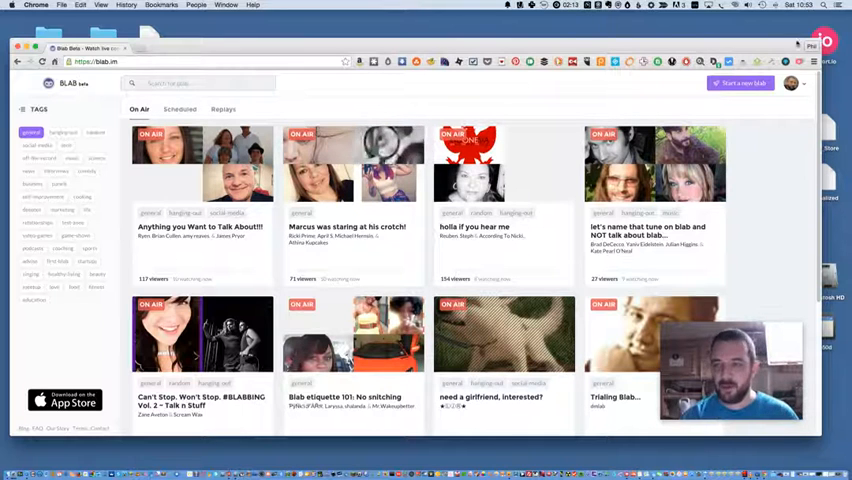
# Start a blab titled 'testing wirecast input', tagged general, going live now
pyautogui.click(740, 82)
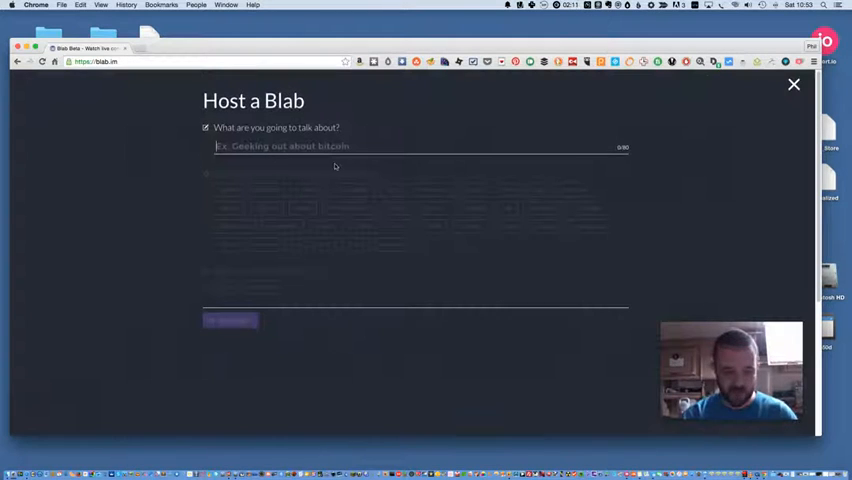
pyautogui.write('testing wi')
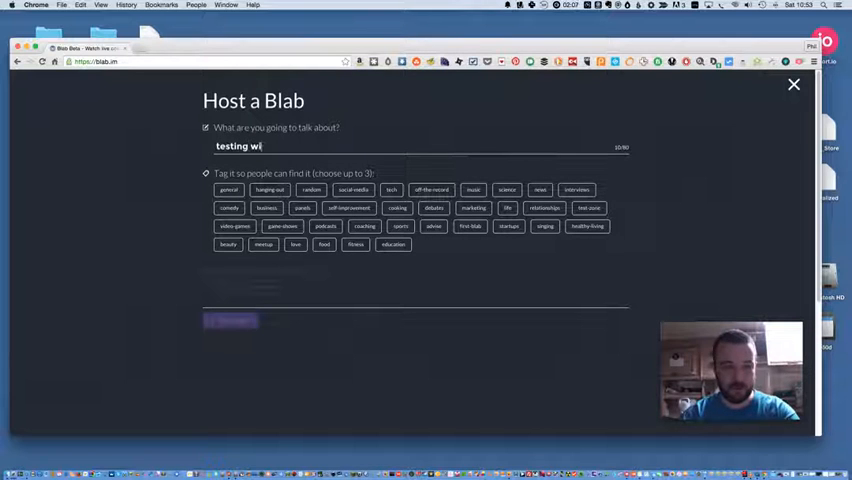
pyautogui.write('recast input')
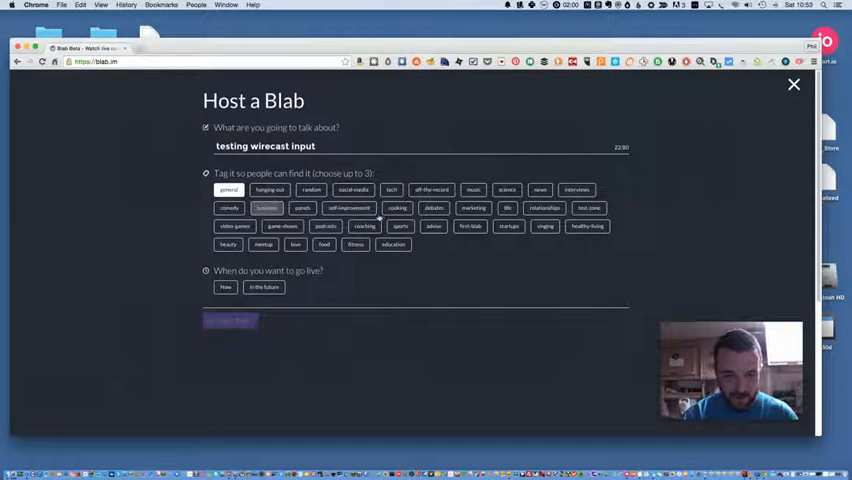
pyautogui.click(266, 208)
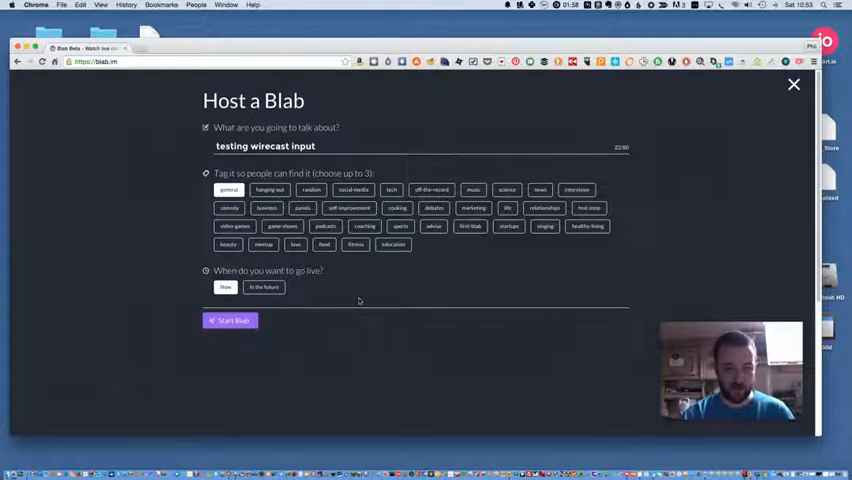
pyautogui.click(230, 320)
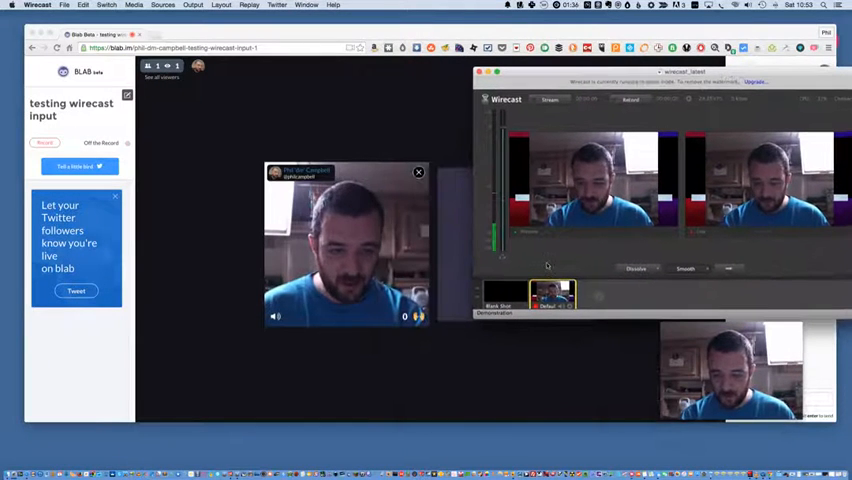
# Hide the Wirecast window, leaving the live blab in view
pyautogui.rightClick(552, 294)
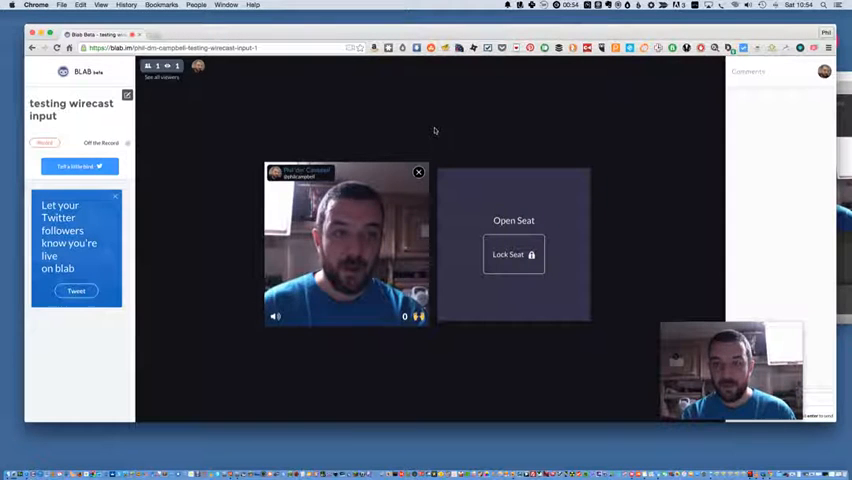
pyautogui.moveTo(627, 141)
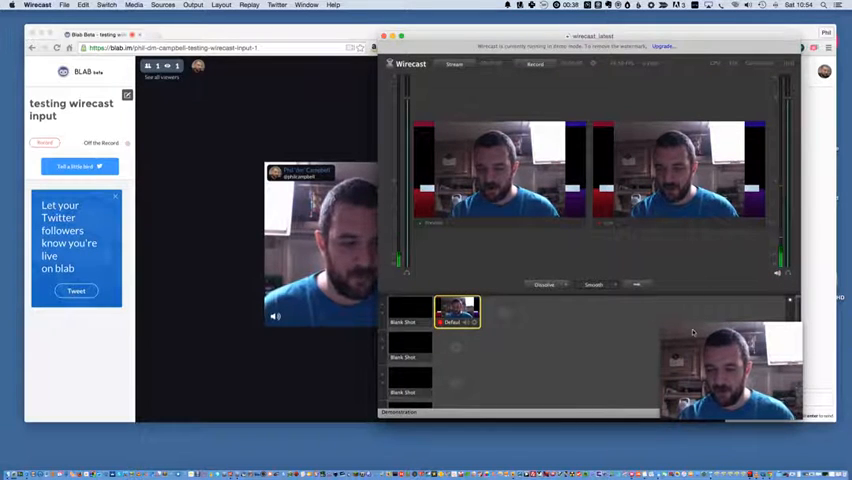
# Drag the Wirecast window over the Chrome blab page
pyautogui.moveTo(730, 375); pyautogui.dragTo(113, 393)
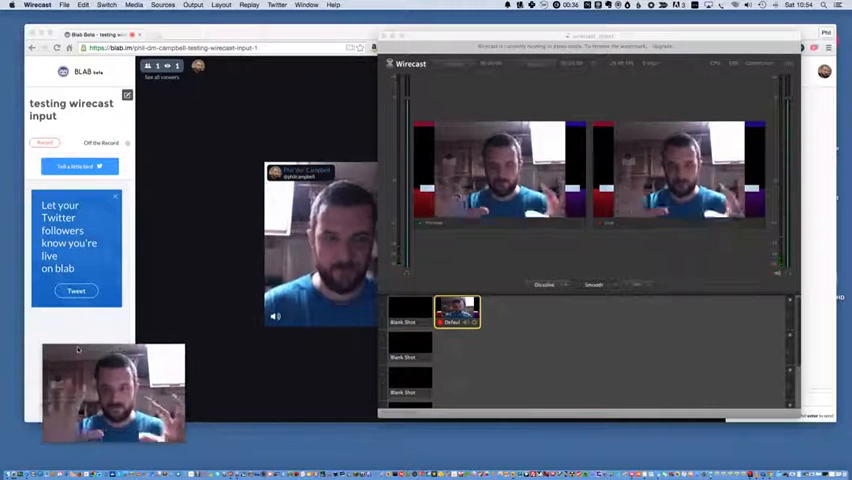